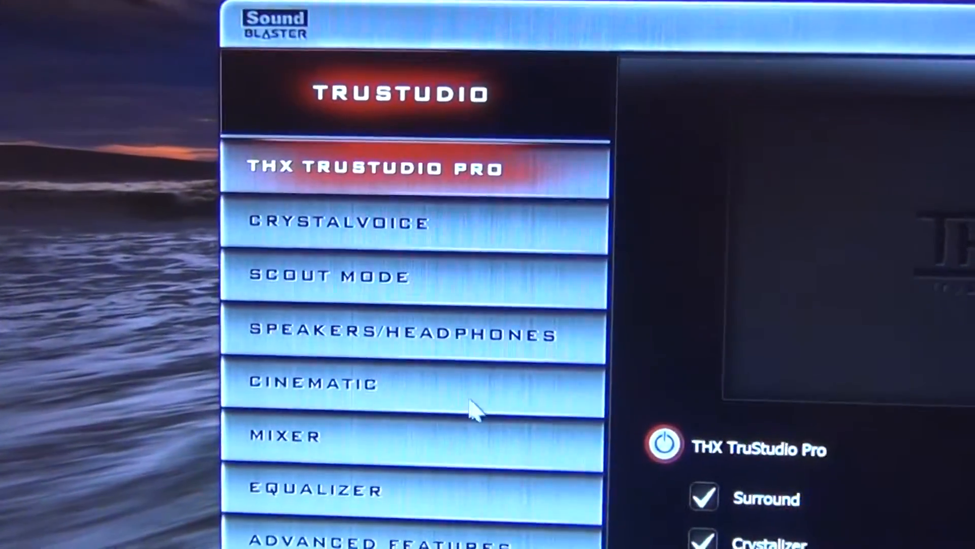
Step: View the speakers and headphones settings and browse the available speaker configurations without changing them
click(401, 333)
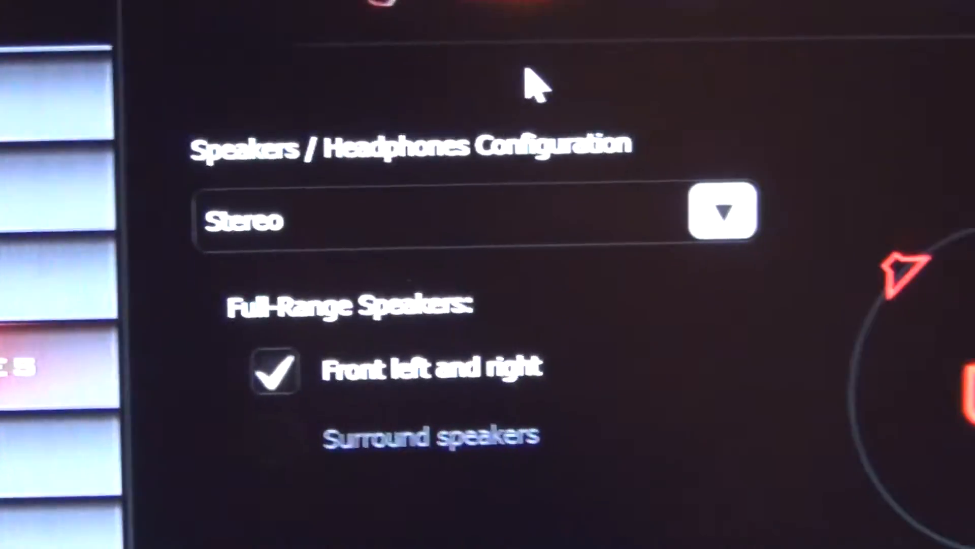
click(724, 209)
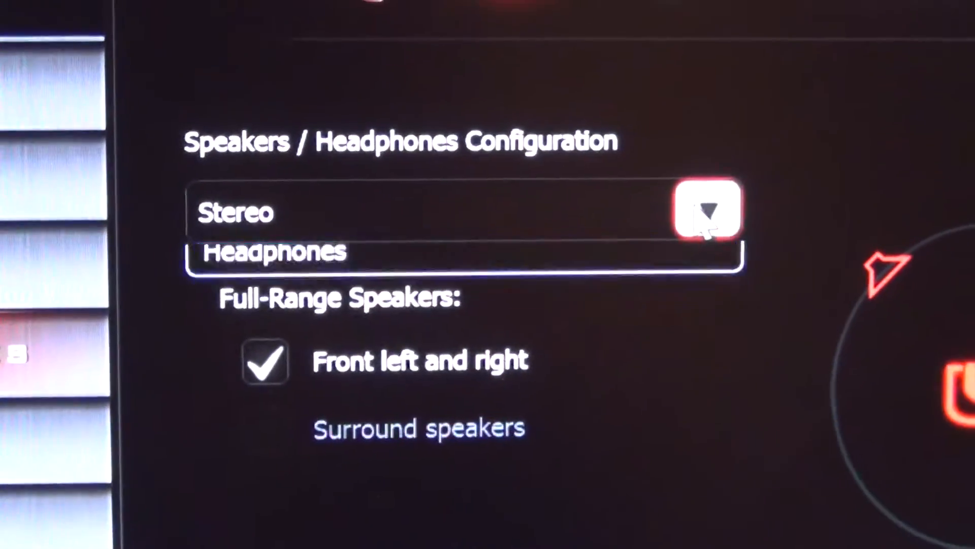
click(709, 209)
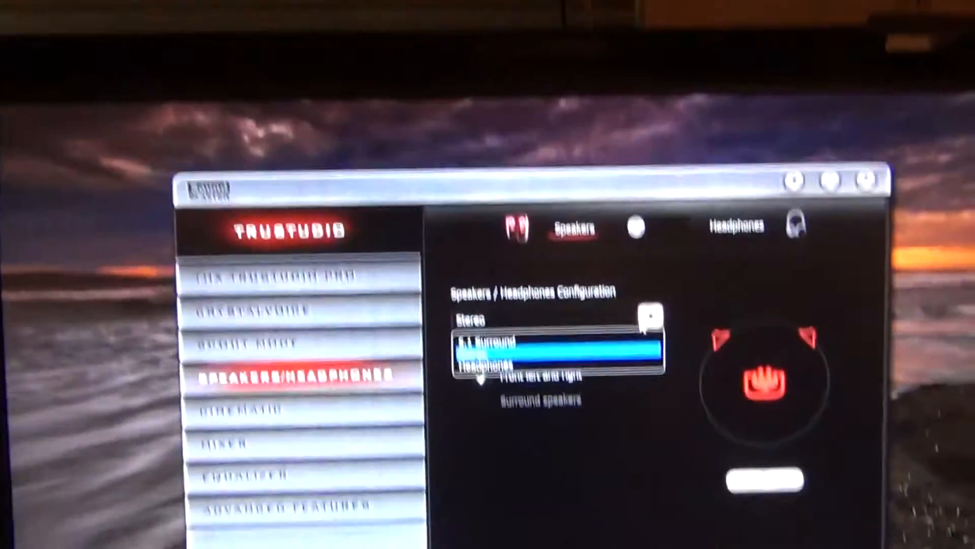
click(648, 317)
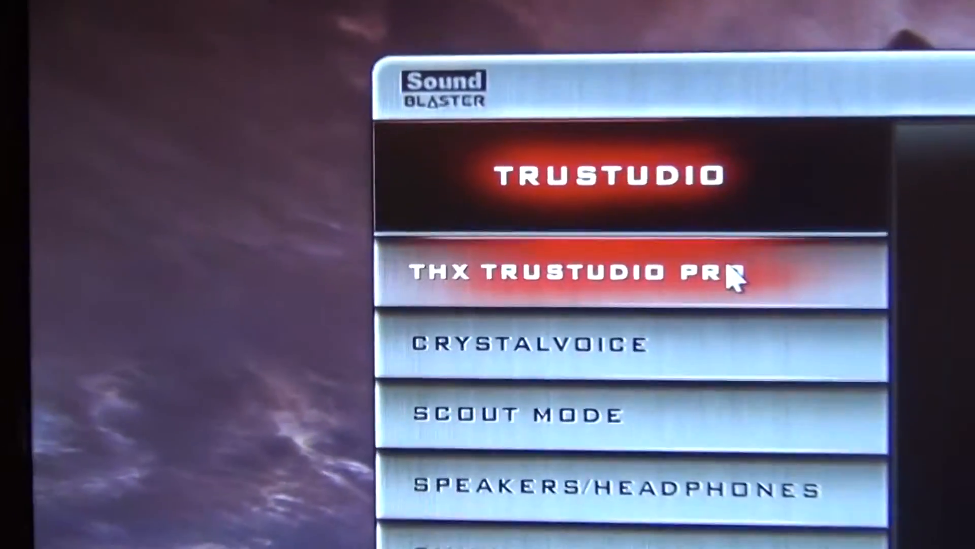
Step: Show the THX TruStudio Pro settings with Surround and Crystalizer on, Bass off, scrolling through all options
click(578, 273)
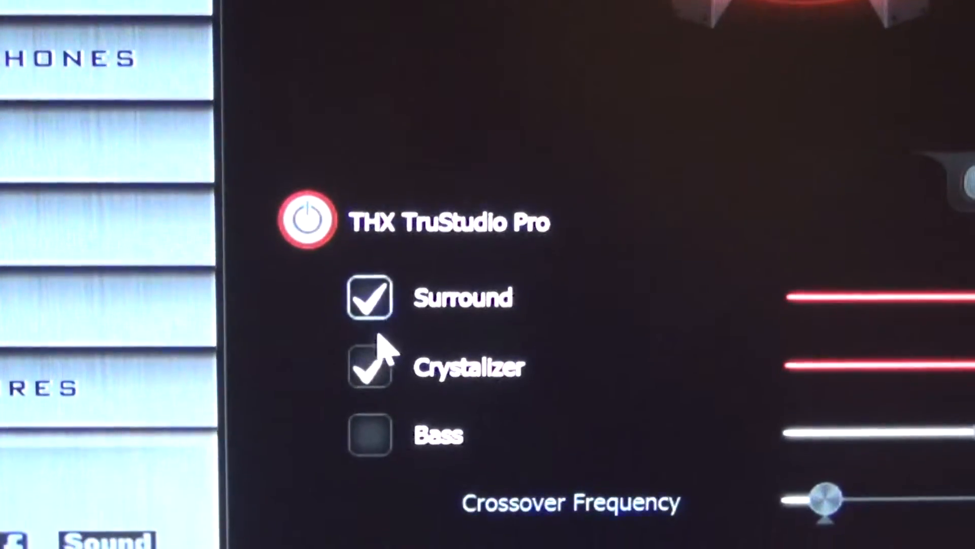
scroll(down, 3)
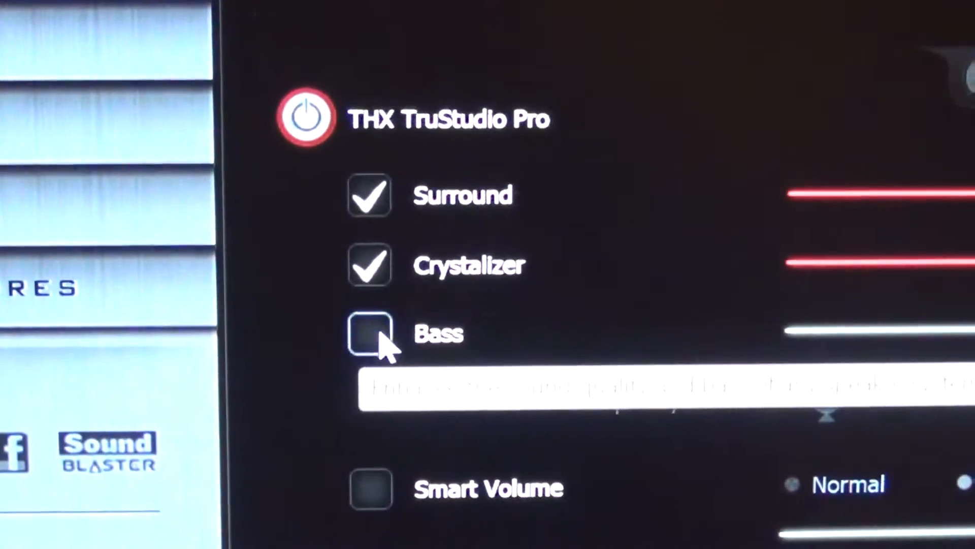
scroll(down, 3)
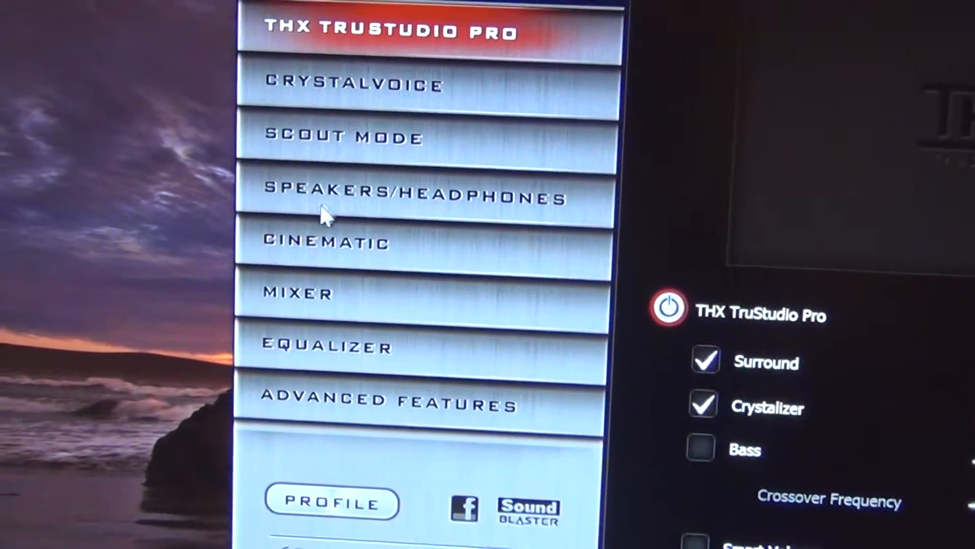
Step: Show the equalizer with EQ enabled on the Flat preset and its preset dropdown
click(326, 346)
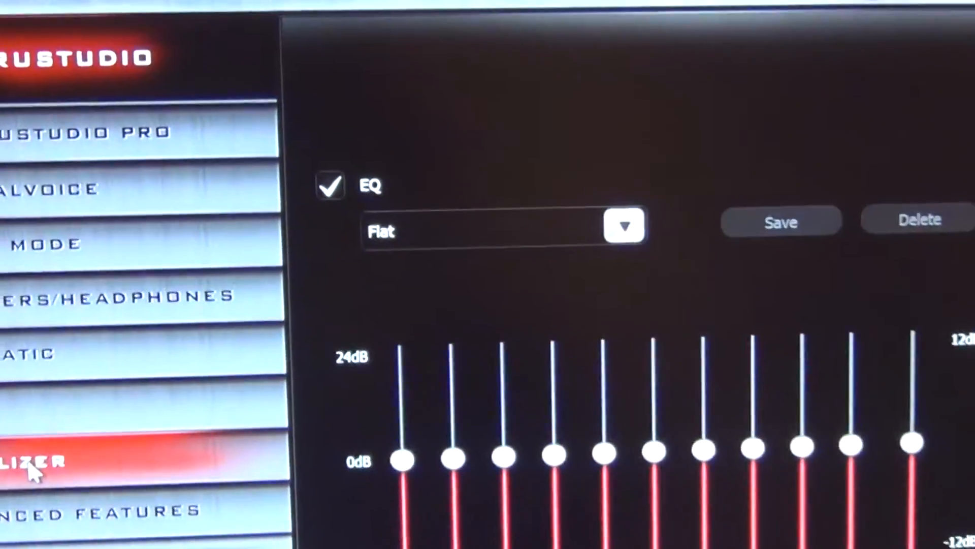
click(627, 226)
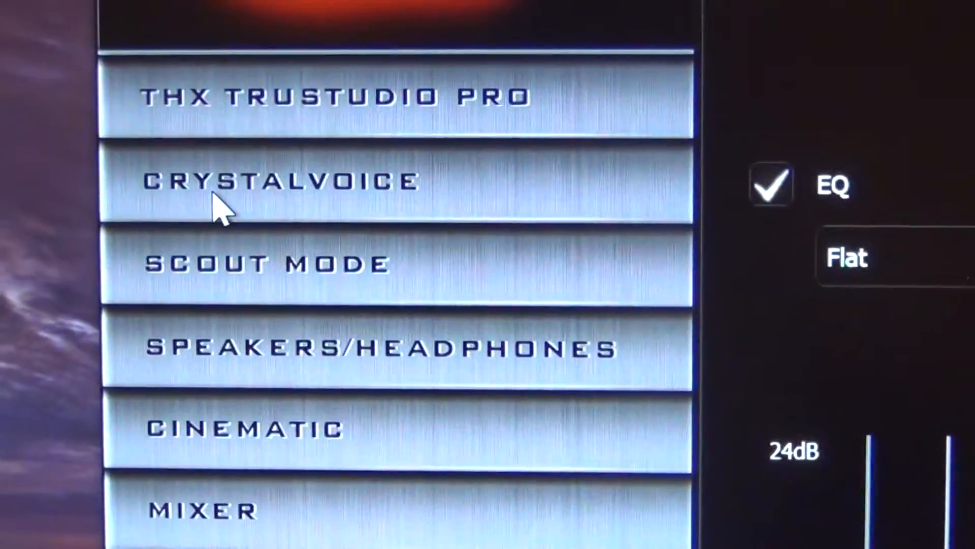
Step: Show the CrystalVoice microphone settings with Noise Reduction and Acoustic Echo Cancellation enabled
click(281, 181)
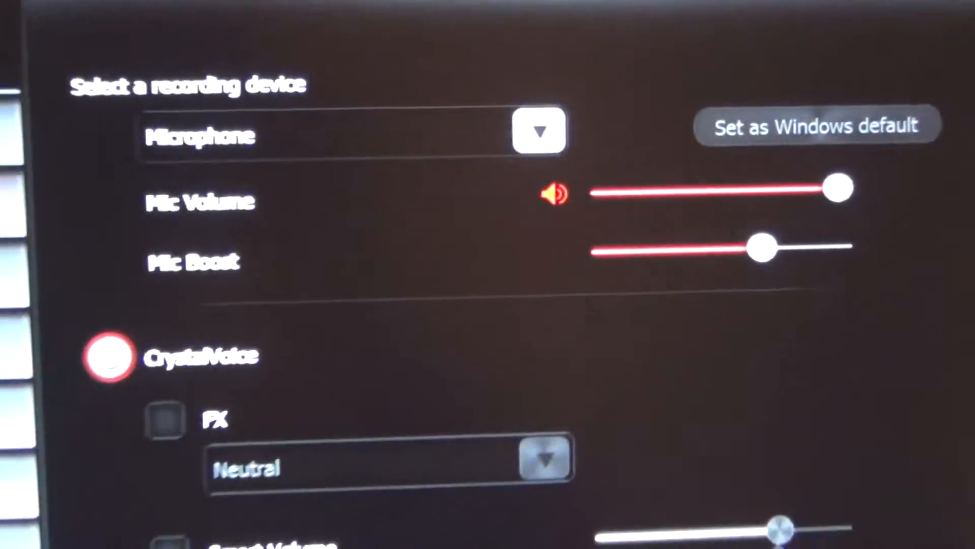
scroll(down, 3)
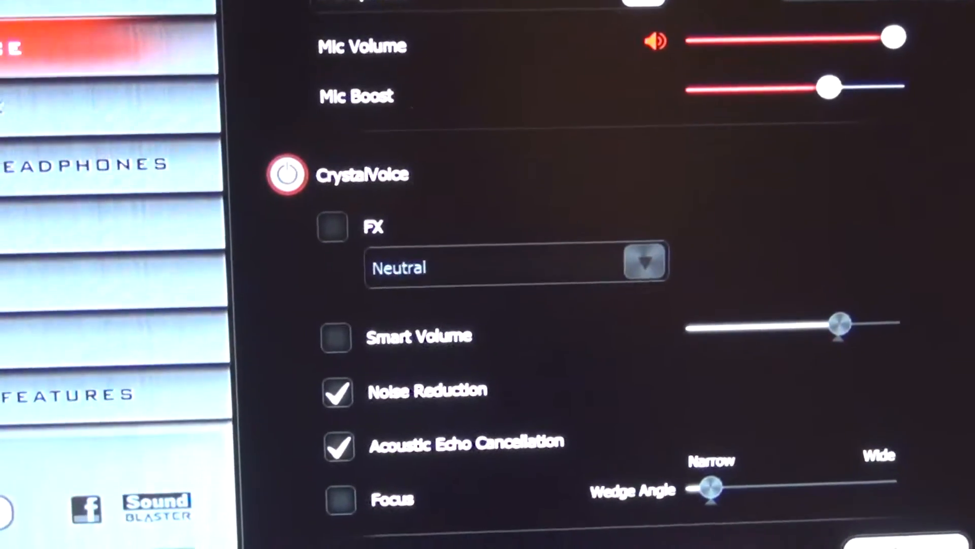
scroll(down, 3)
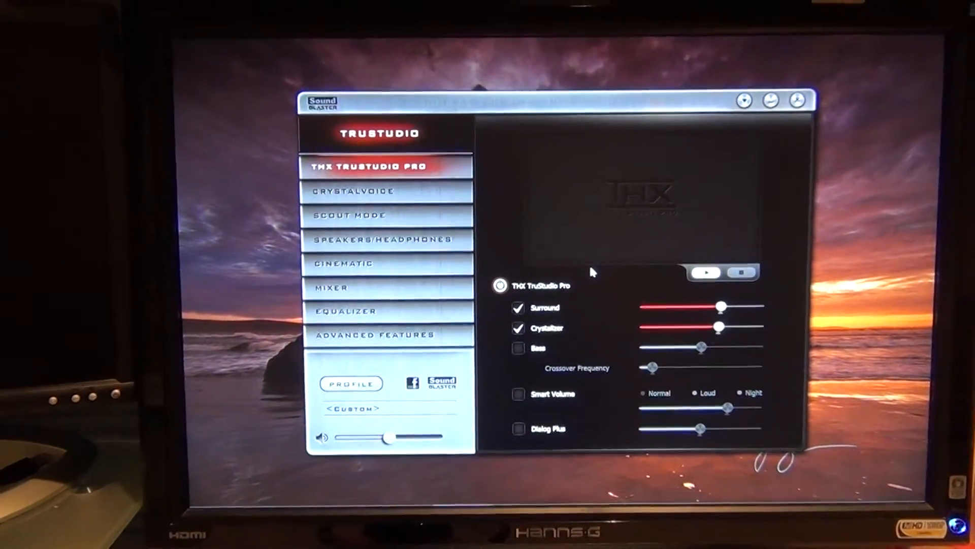
click(353, 190)
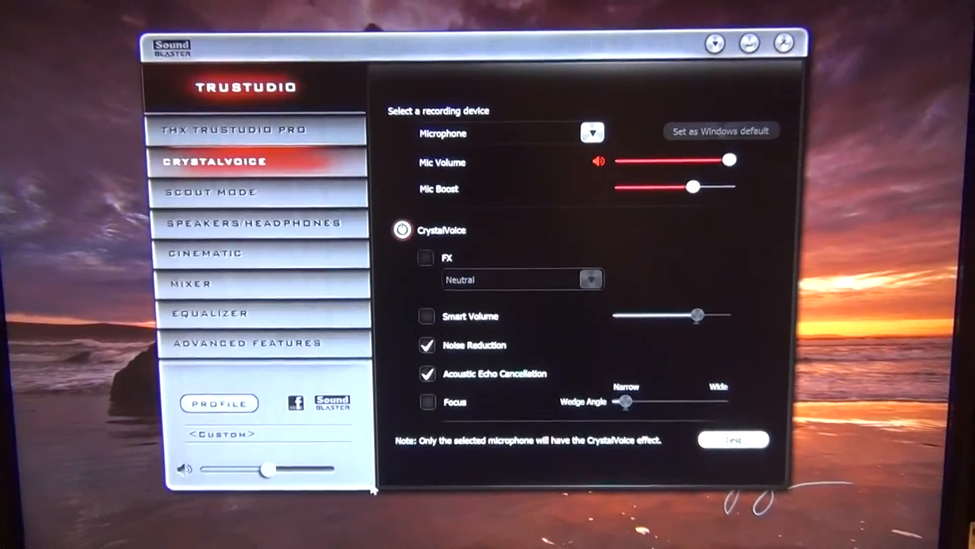